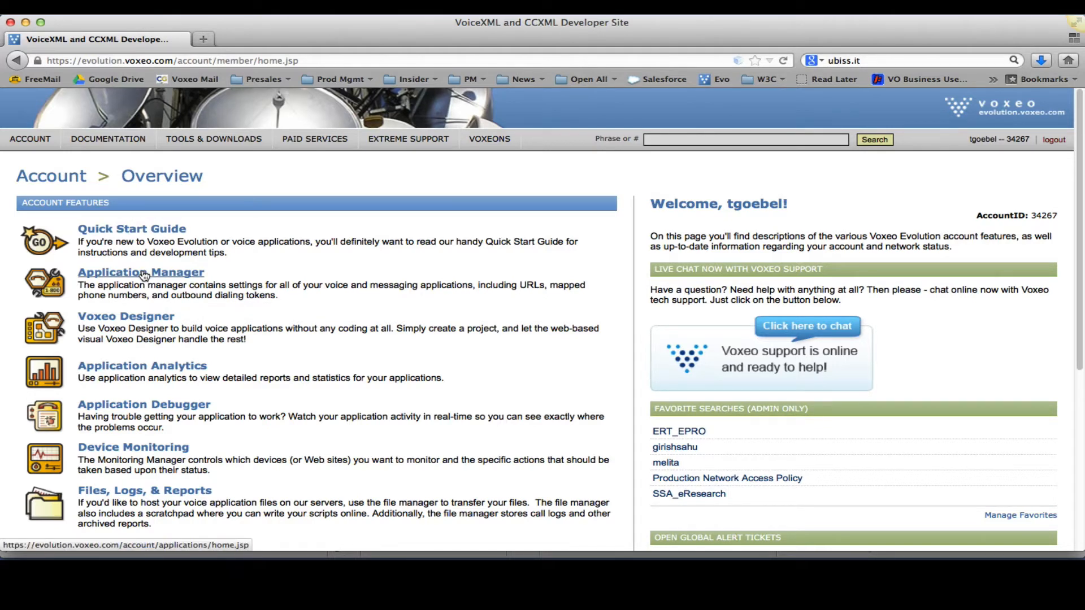
Go to the Application Manager list and start the Add Application form
{"action": "left_click", "coordinate": [140, 271]}
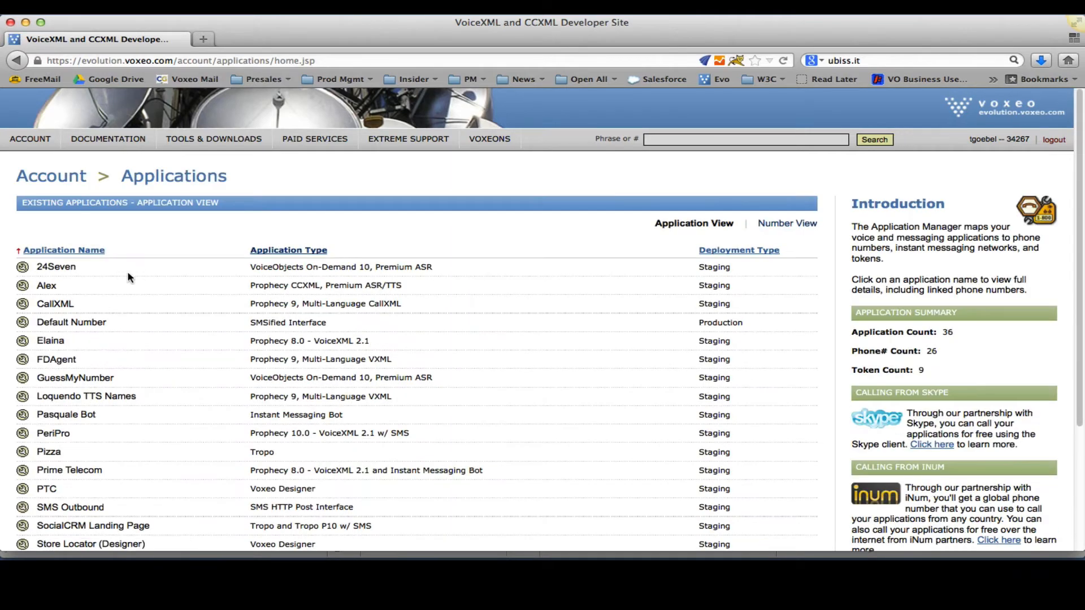
{"action": "scroll", "scroll_direction": "down", "scroll_amount": 3}
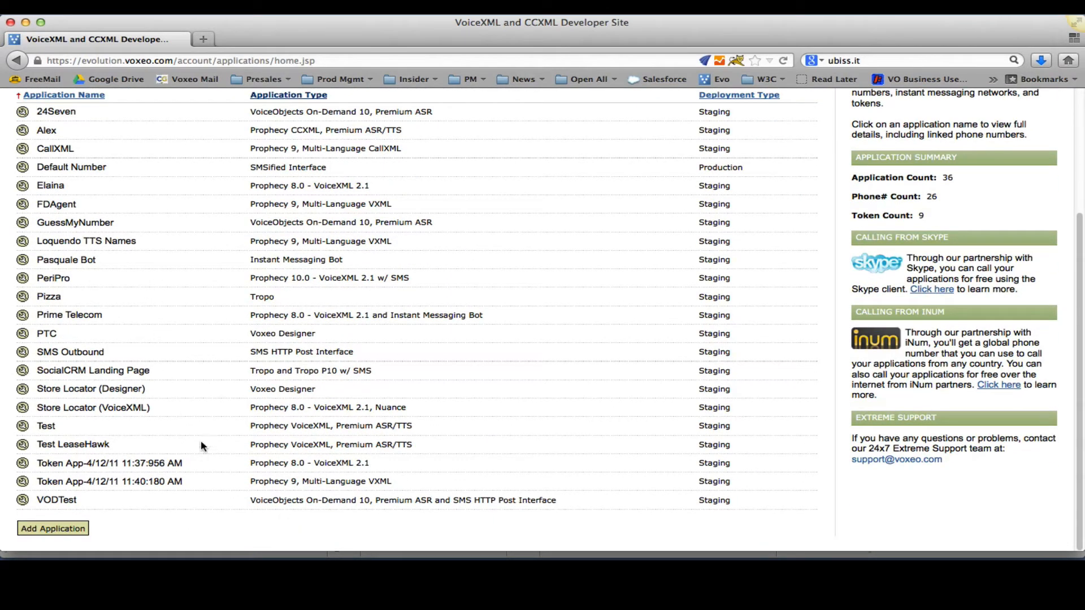
{"action": "left_click", "coordinate": [54, 529]}
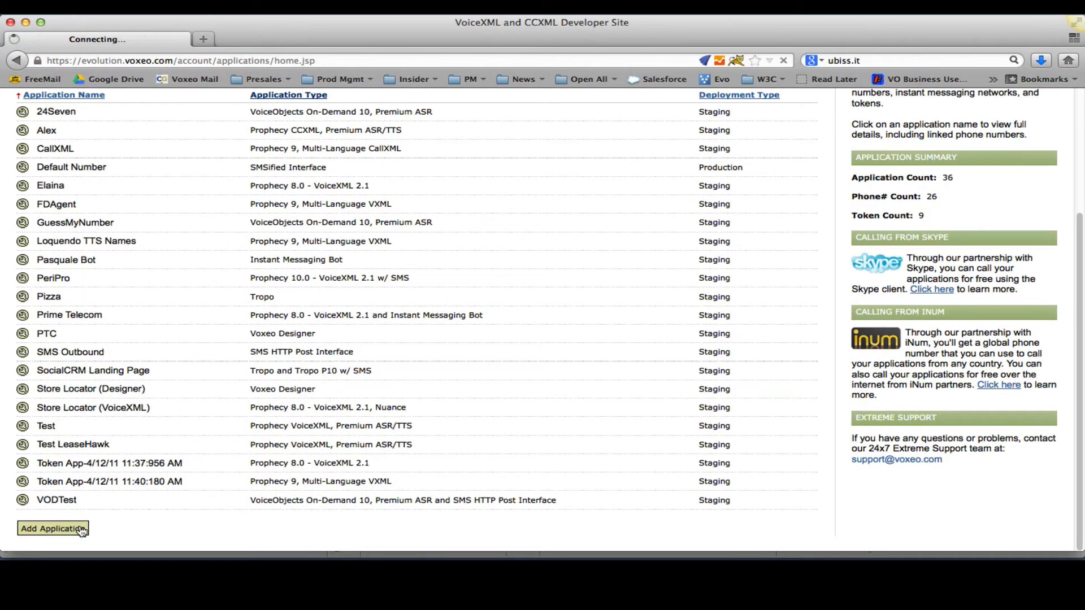
{"action": "left_click", "coordinate": [53, 529]}
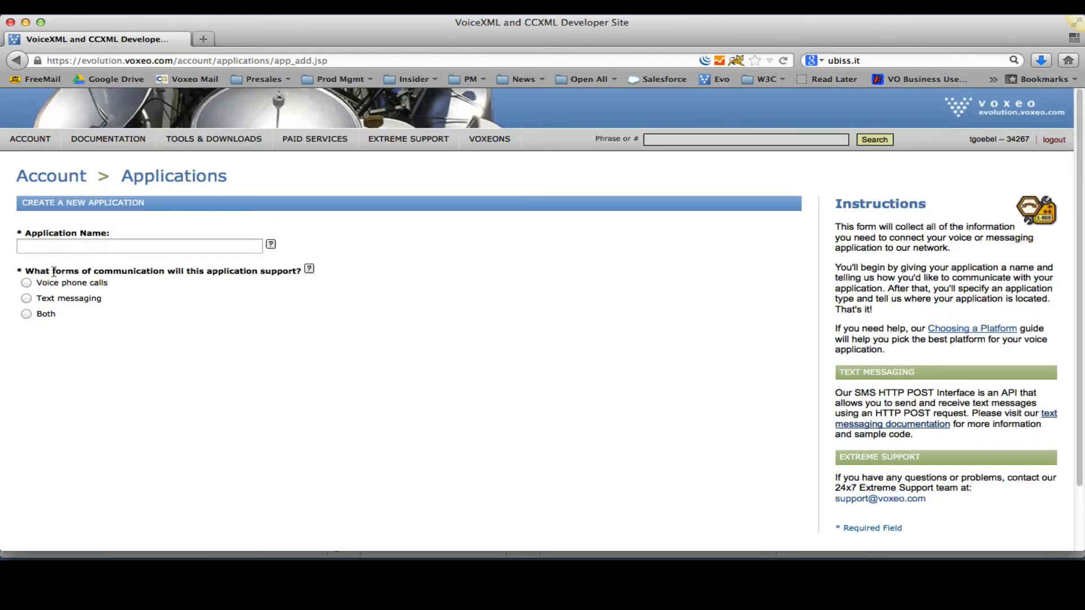
Name the app Demo, choose Both, USA, VoiceXML, Premium ASR/TTS and set the voice URL
{"action": "type", "text": "Demo"}
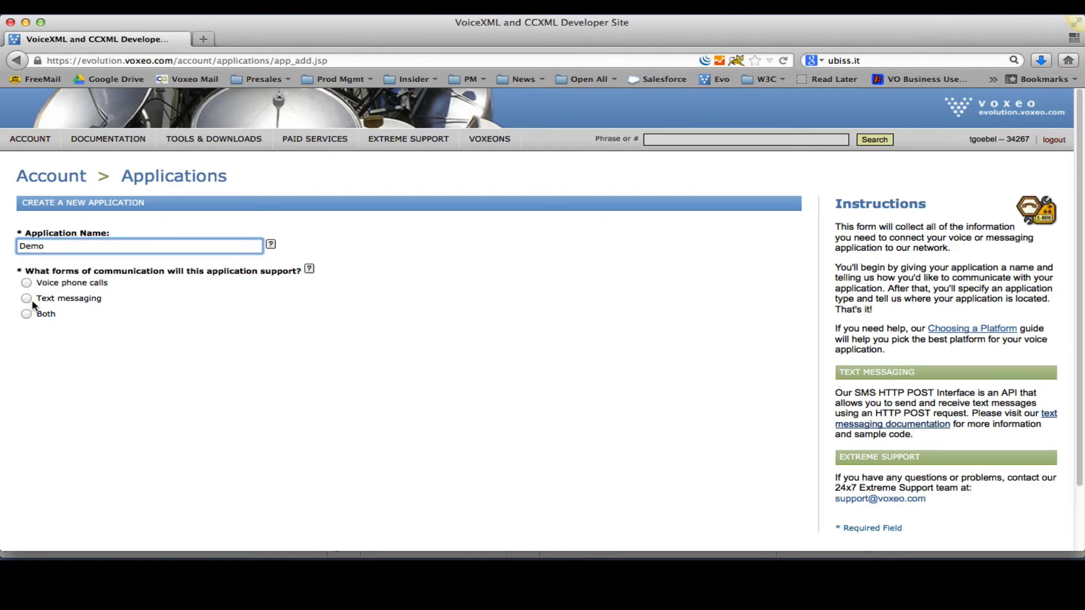
{"action": "left_click", "coordinate": [26, 313]}
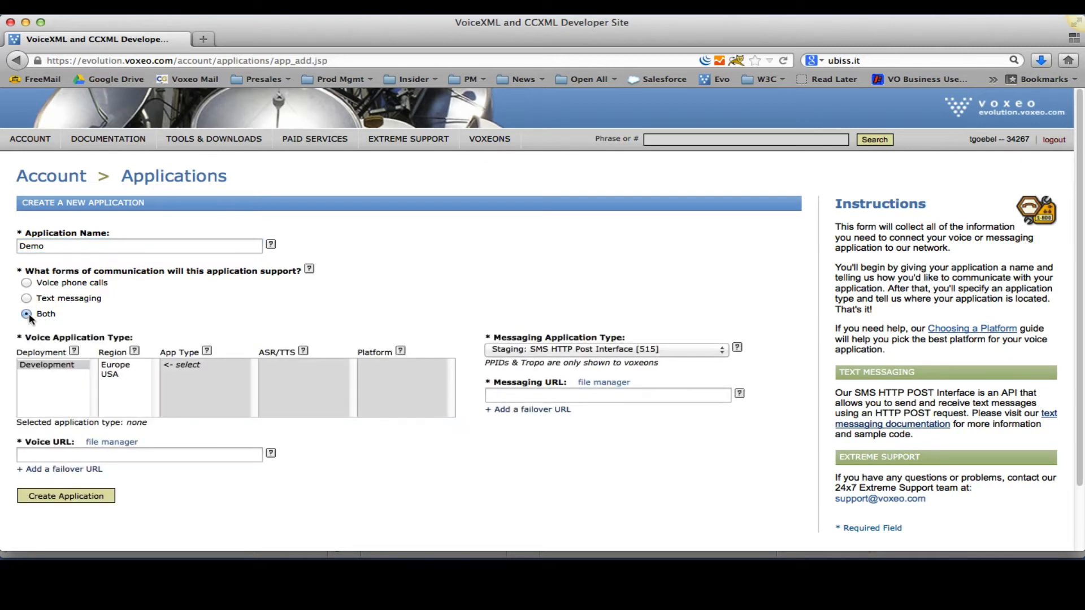
{"action": "left_click", "coordinate": [110, 374]}
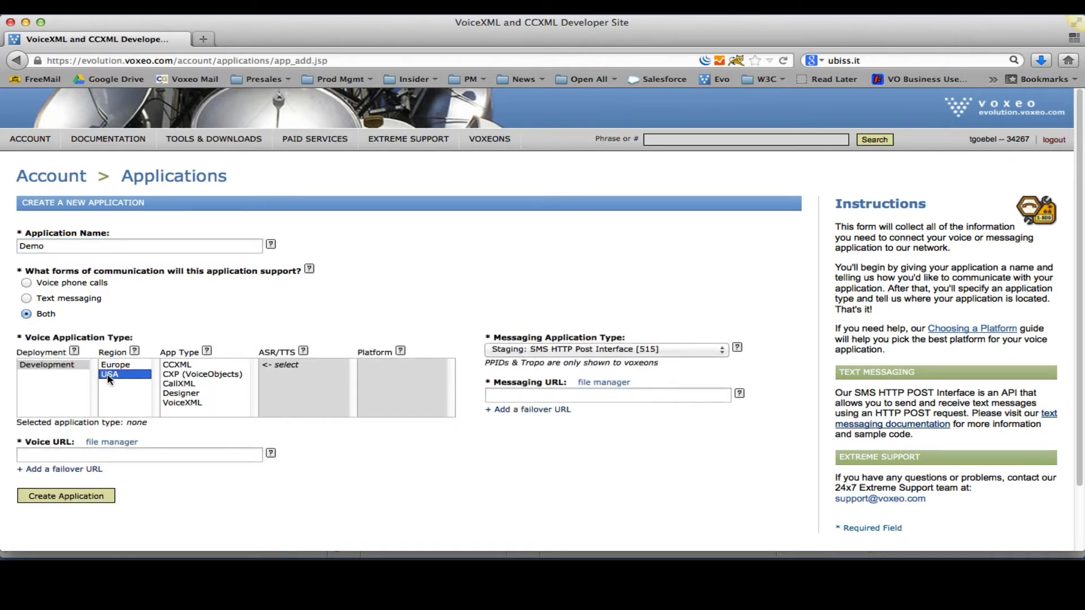
{"action": "left_click", "coordinate": [182, 402]}
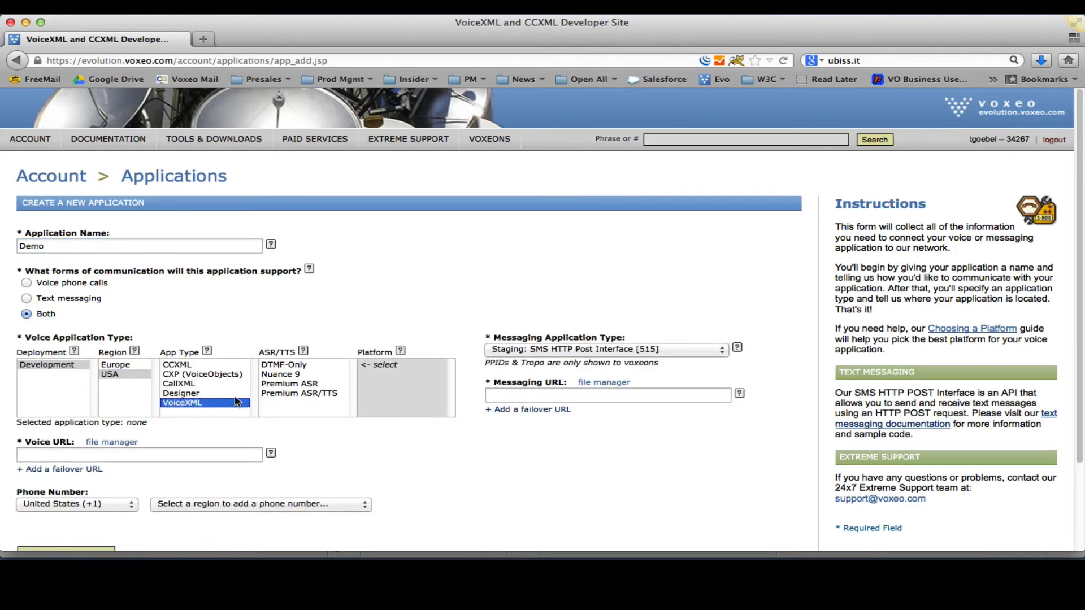
{"action": "left_click", "coordinate": [299, 393]}
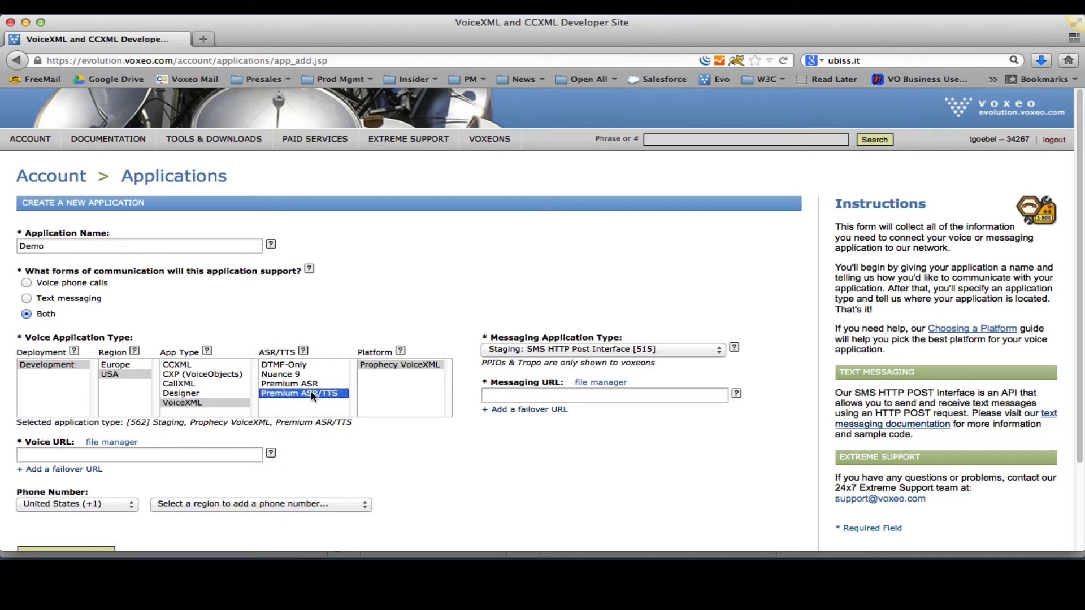
{"action": "left_click", "coordinate": [138, 454]}
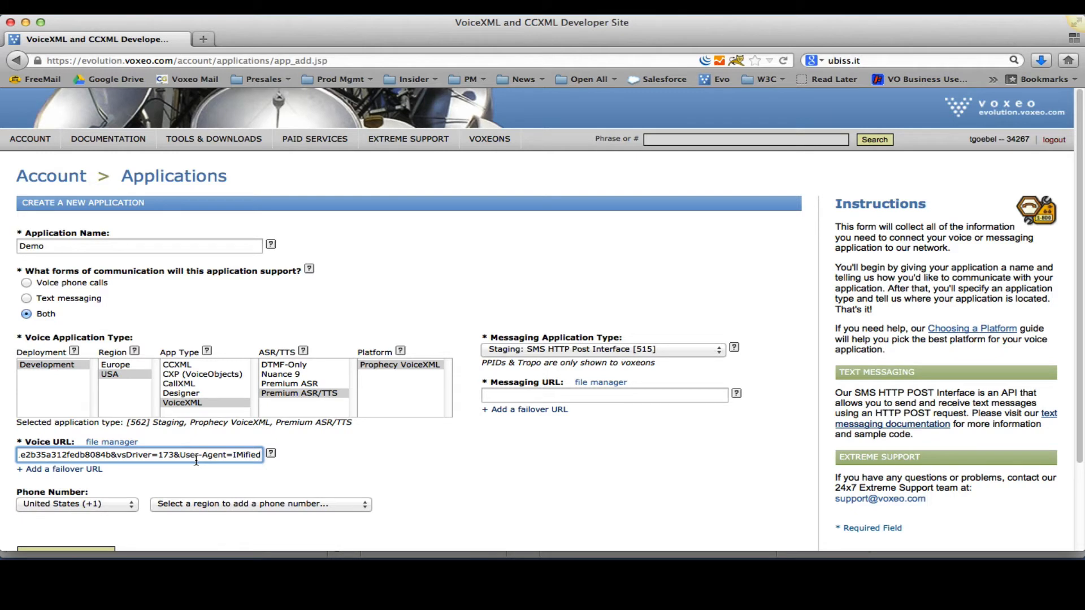
{"action": "mouse_move", "coordinate": [470, 432]}
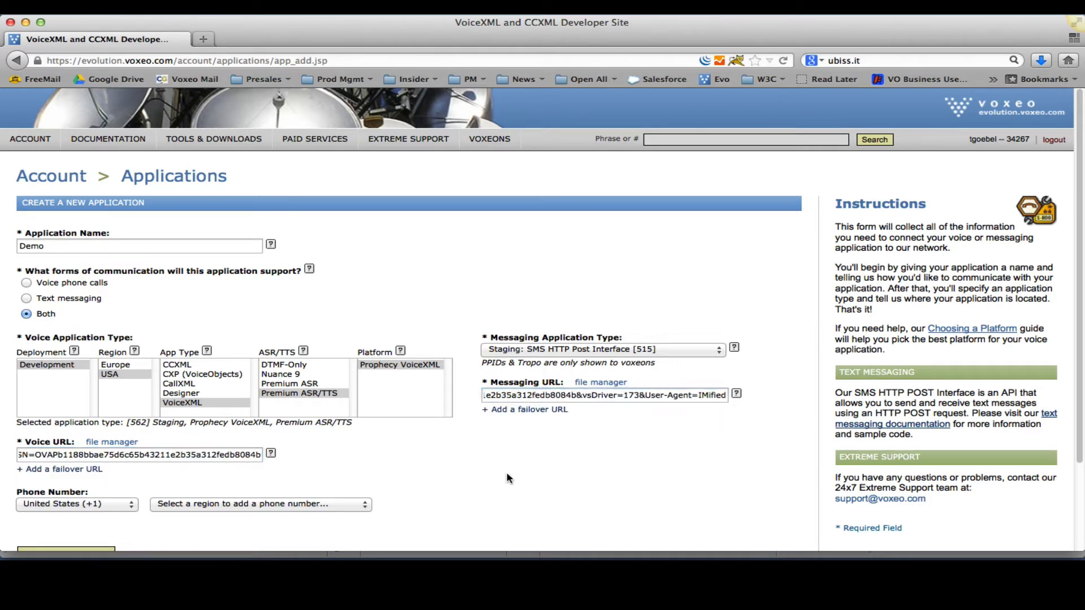
Pick the FL, Orlando (321) Voice + SMS region and create the Demo application
{"action": "left_click", "coordinate": [260, 504]}
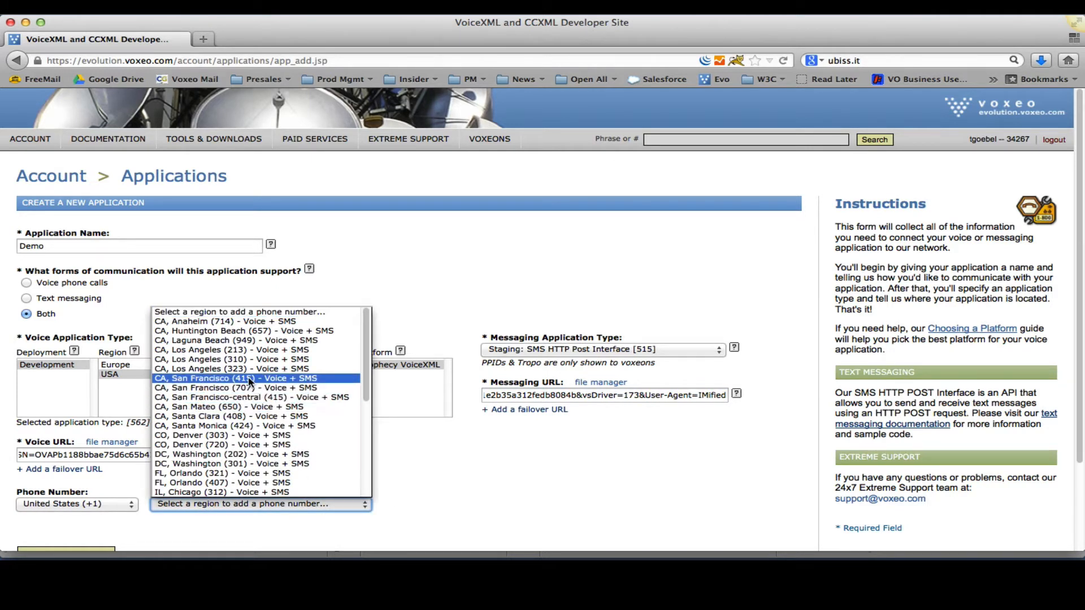
{"action": "scroll", "scroll_direction": "down", "scroll_amount": 3}
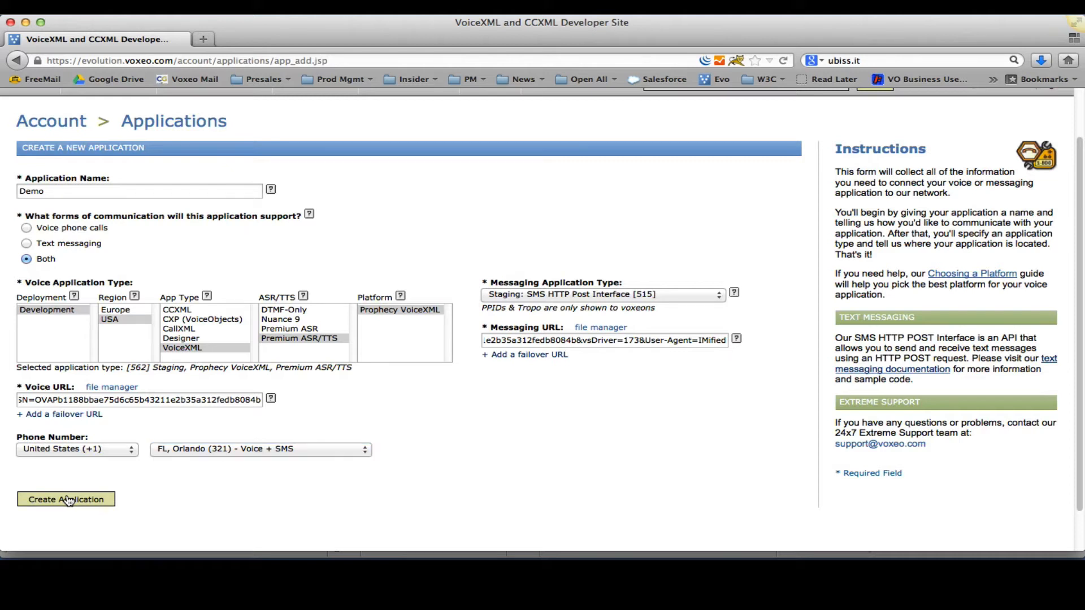
{"action": "left_click", "coordinate": [65, 498]}
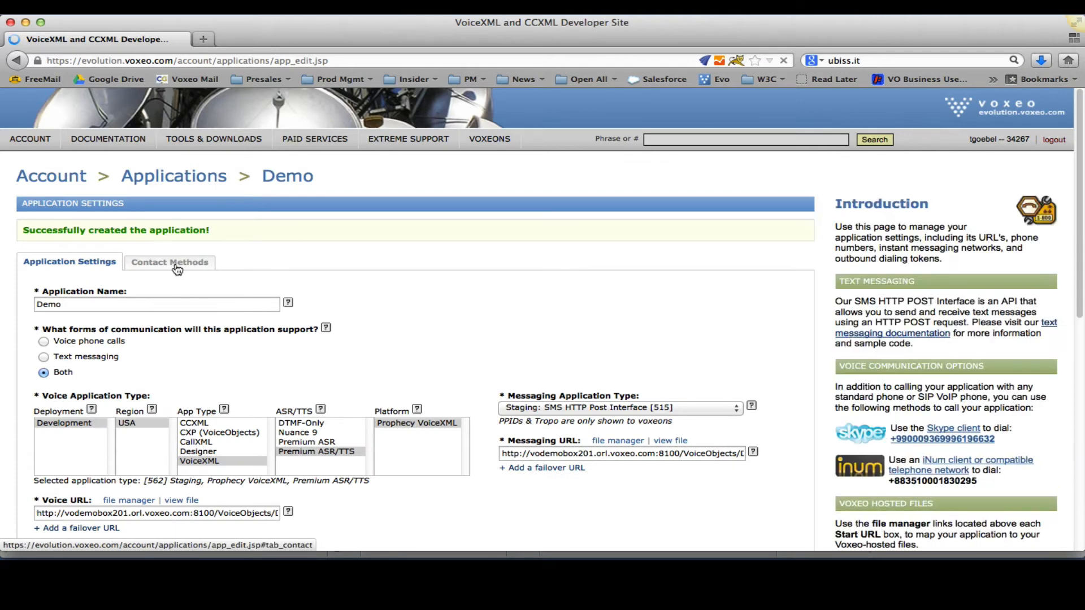
View Demo's Contact Methods phone numbers, then switch to the Eclipse CXP workspace
{"action": "left_click", "coordinate": [170, 261]}
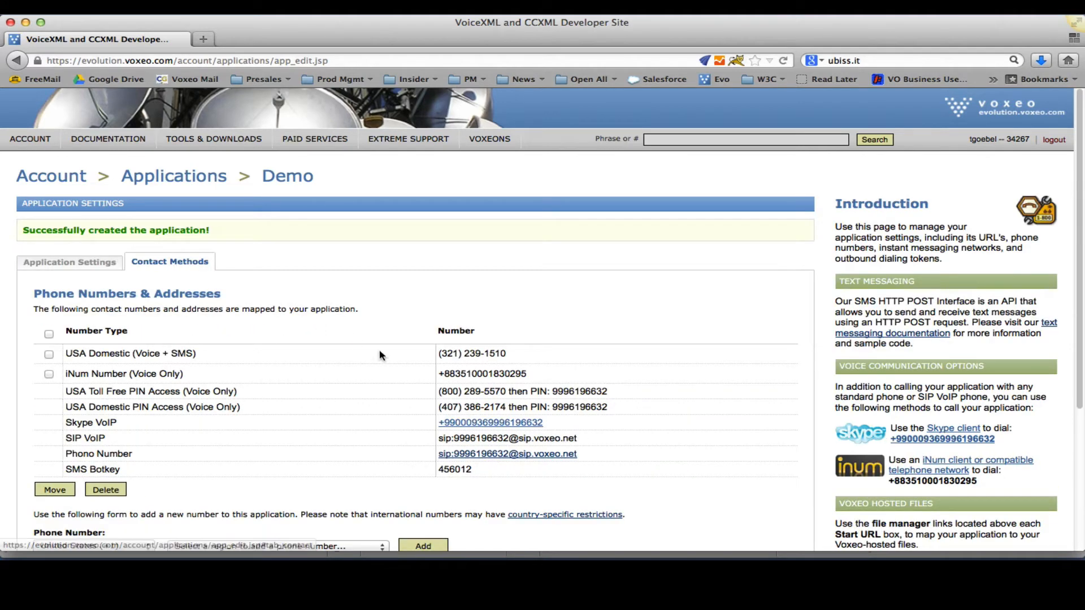
{"action": "double_click", "coordinate": [449, 354]}
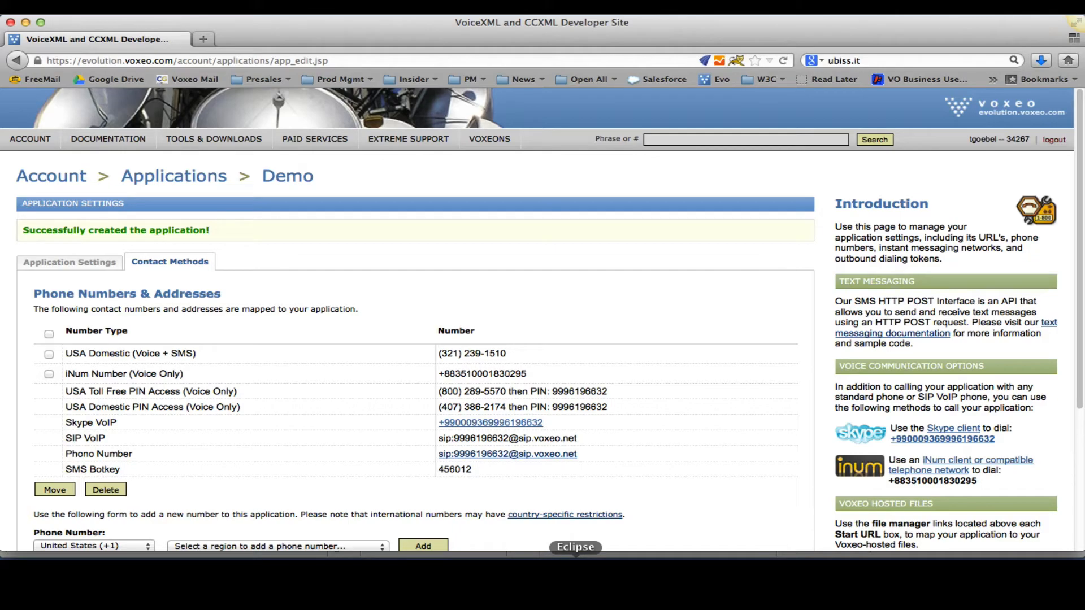
{"action": "left_click", "coordinate": [575, 547]}
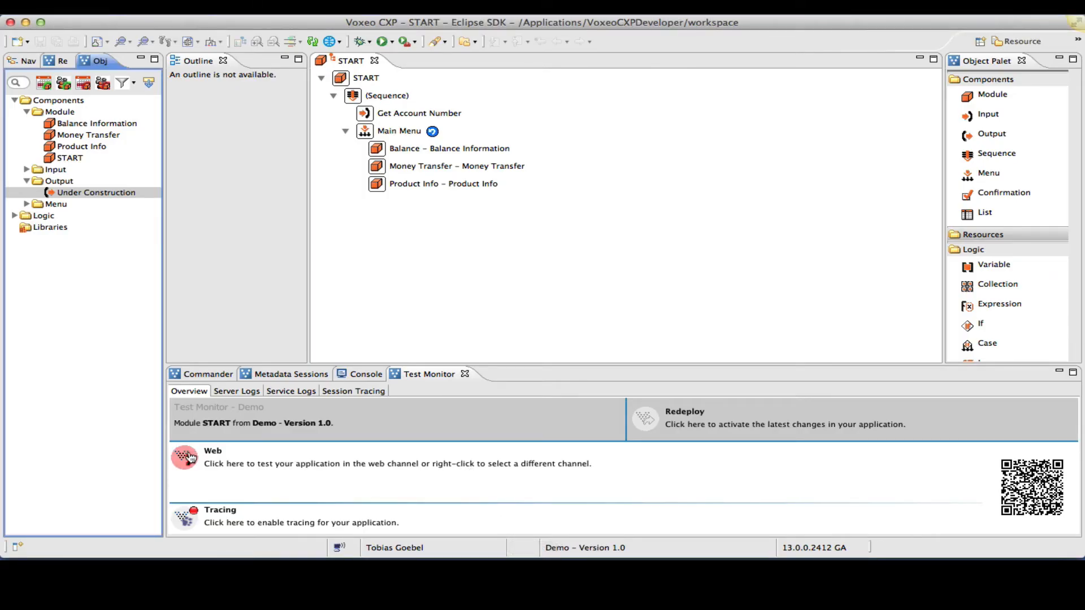
{"action": "mouse_move", "coordinate": [595, 504]}
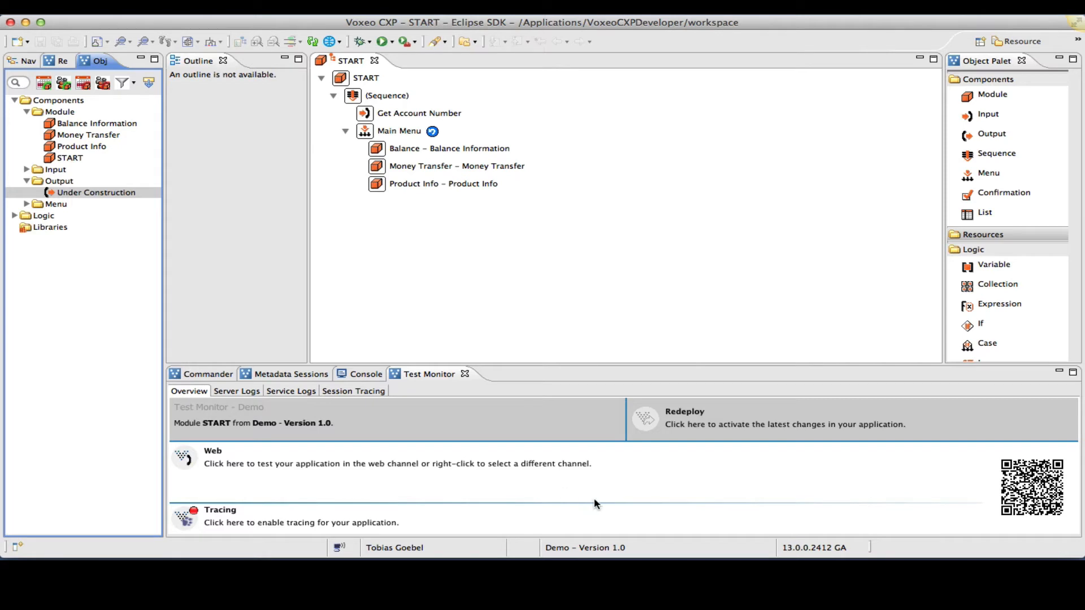
{"action": "mouse_move", "coordinate": [409, 492]}
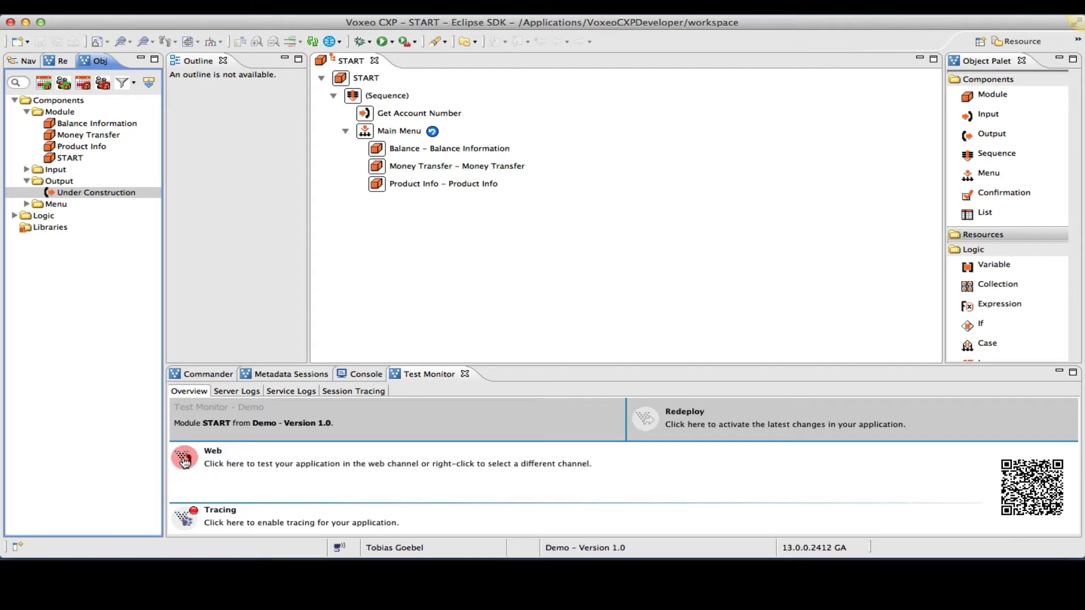
Choose the Web channel in the Test Monitor to configure the phone simulator for Demo
{"action": "left_click", "coordinate": [185, 463]}
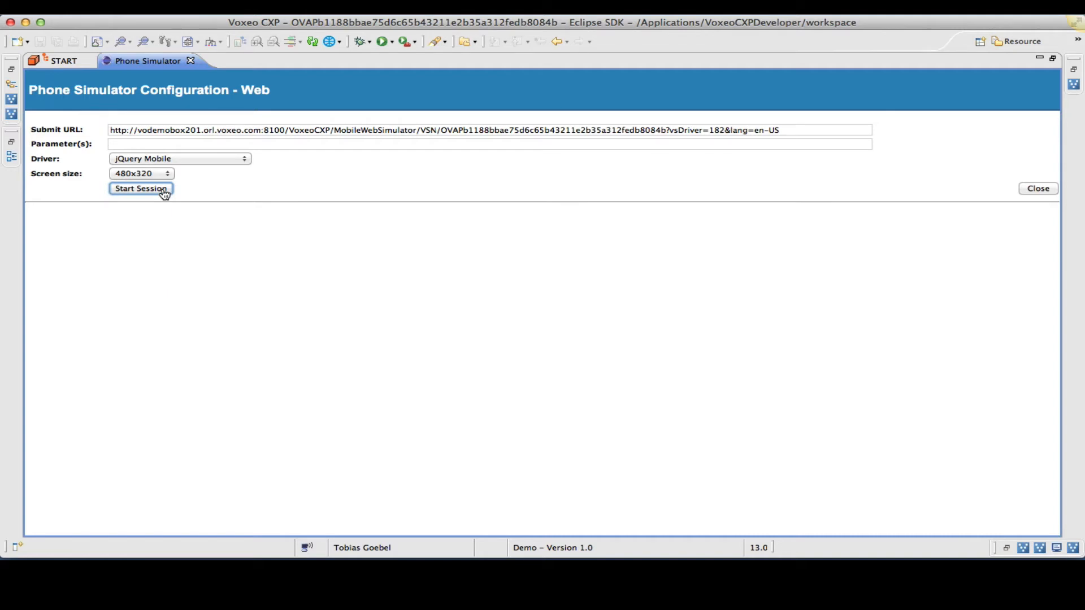
Start the web session and submit account number 12341234 on the Welcome page
{"action": "left_click", "coordinate": [140, 189]}
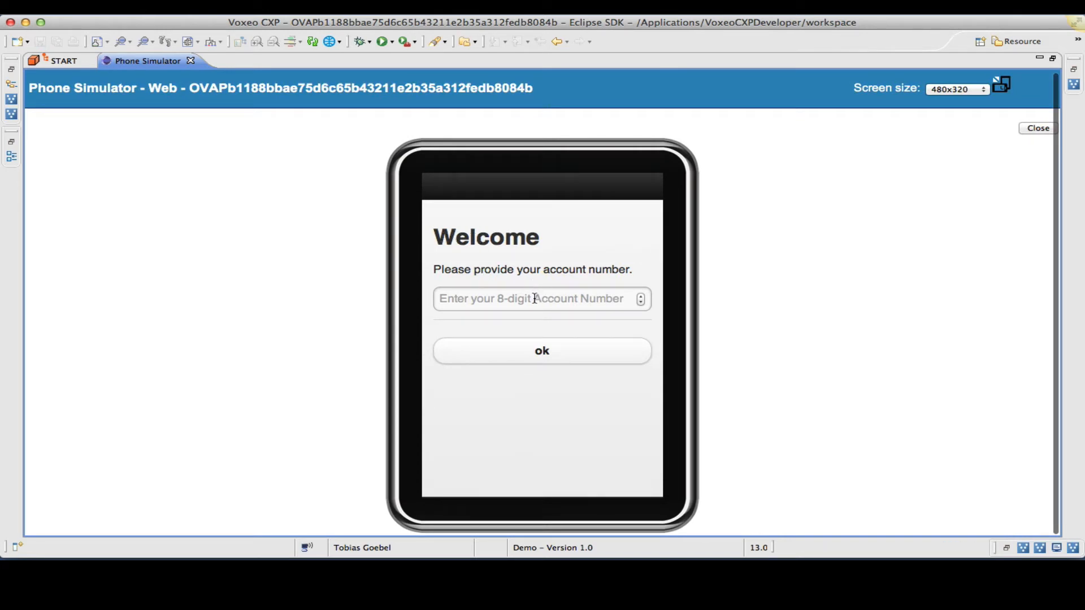
{"action": "type", "text": "1"}
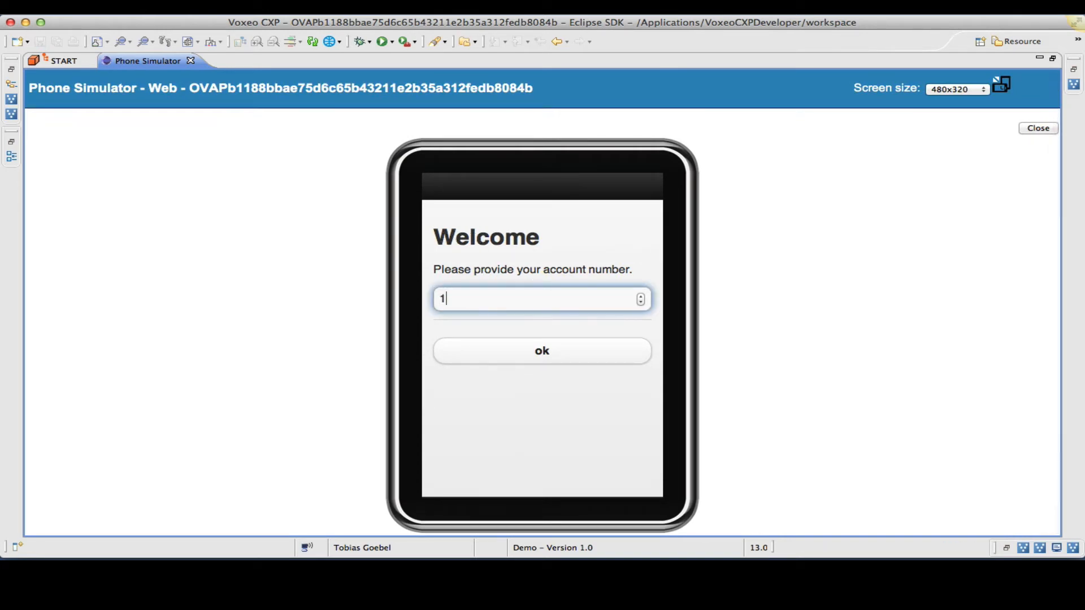
{"action": "type", "text": "2341234"}
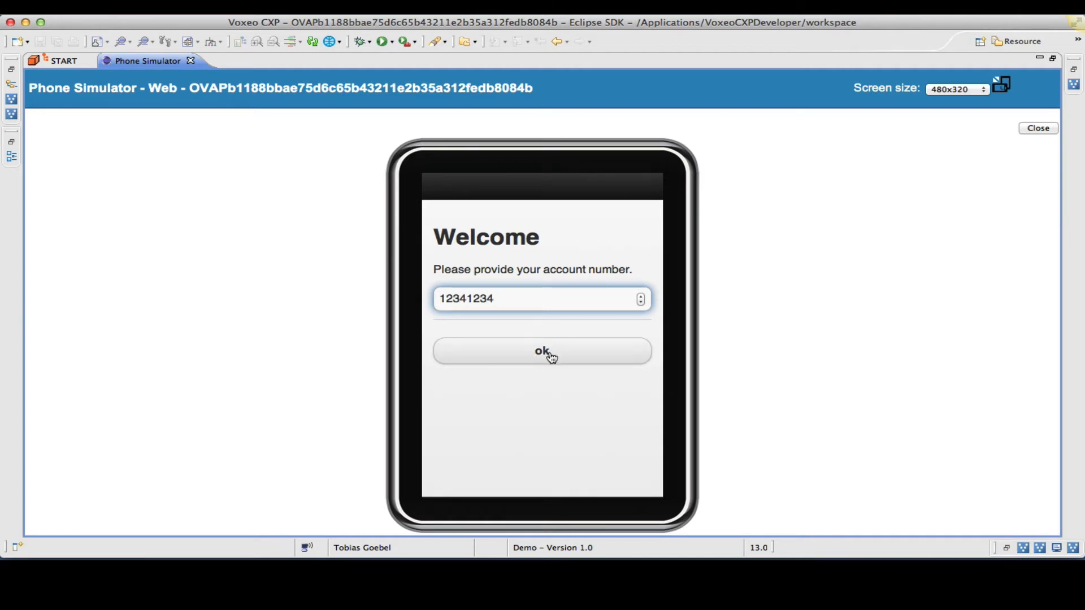
{"action": "left_click", "coordinate": [541, 350]}
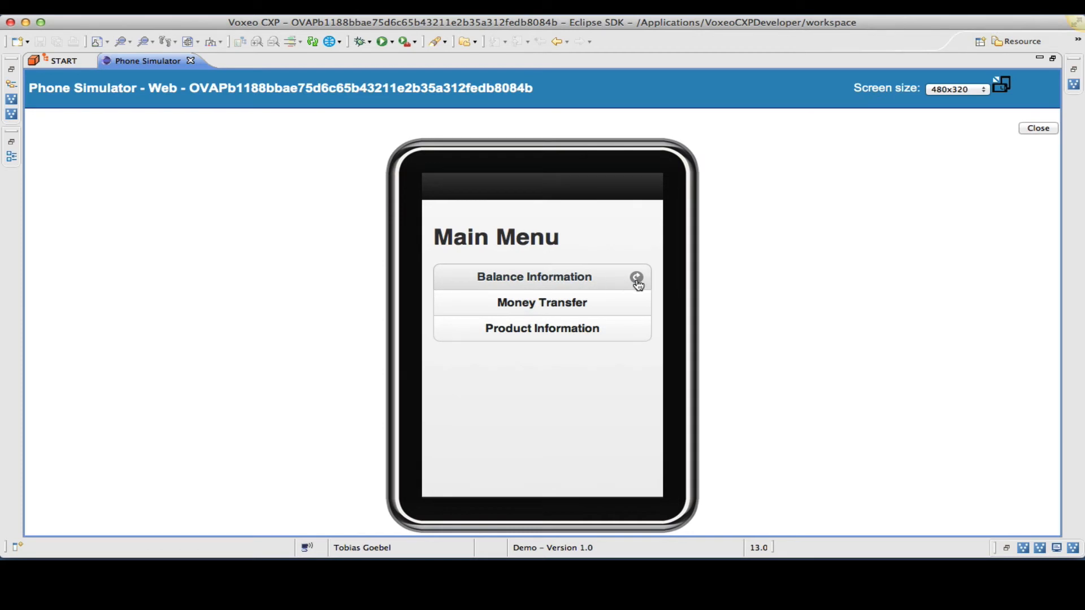
{"action": "mouse_move", "coordinate": [636, 310]}
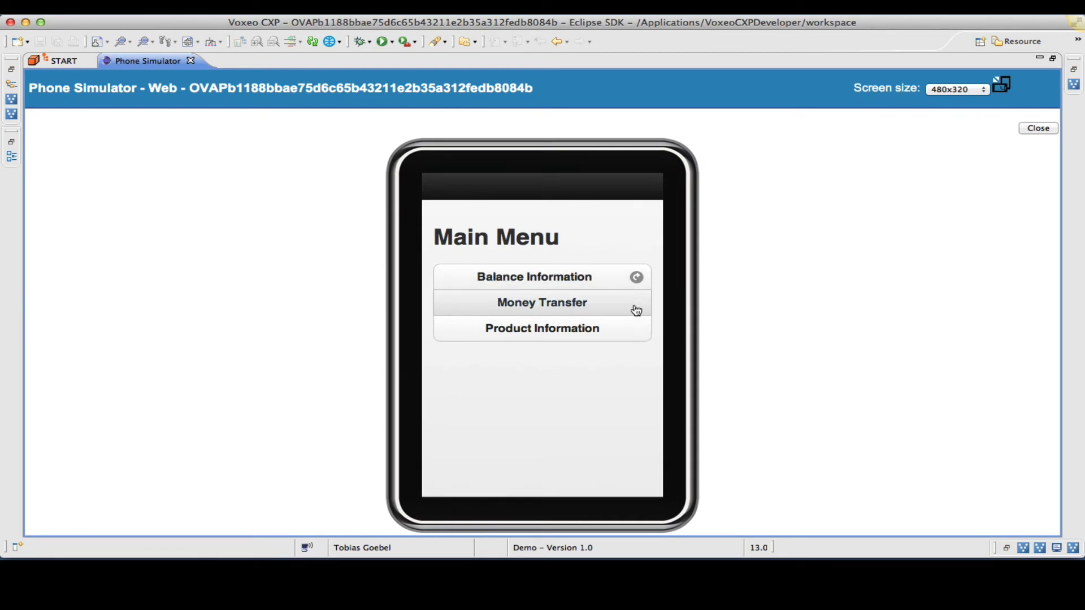
{"action": "mouse_move", "coordinate": [542, 303]}
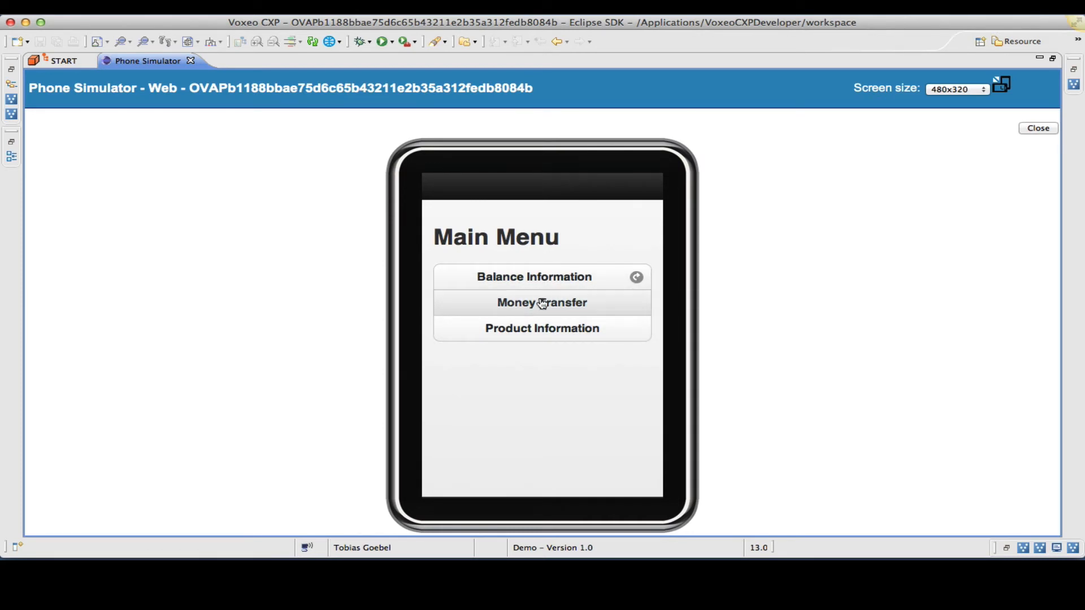
Try Money Transfer, acknowledge the Under Construction page and return to Main Menu
{"action": "left_click", "coordinate": [541, 303]}
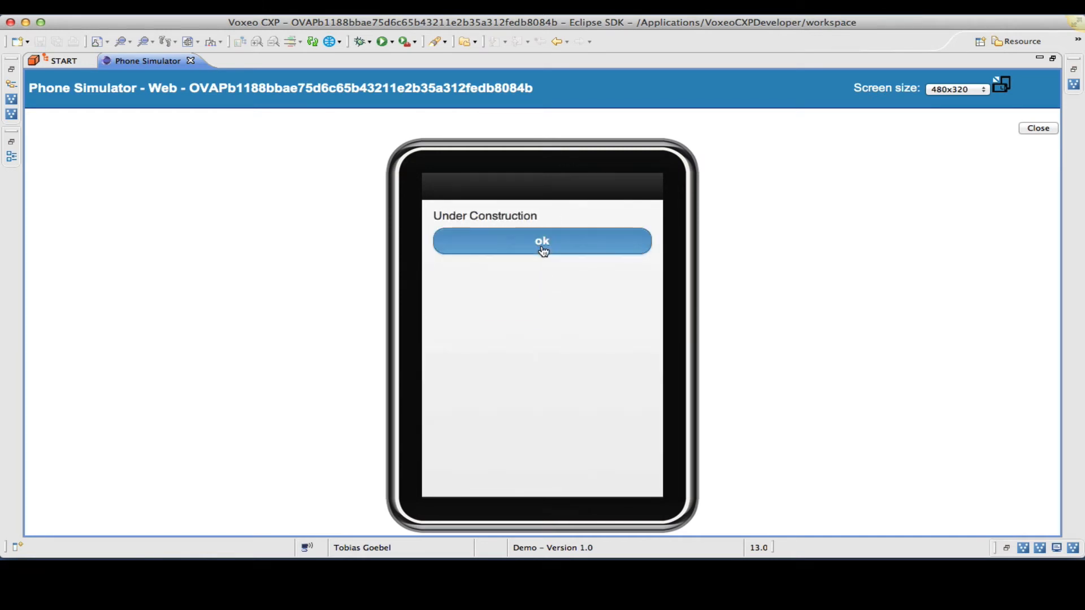
{"action": "left_click", "coordinate": [542, 240]}
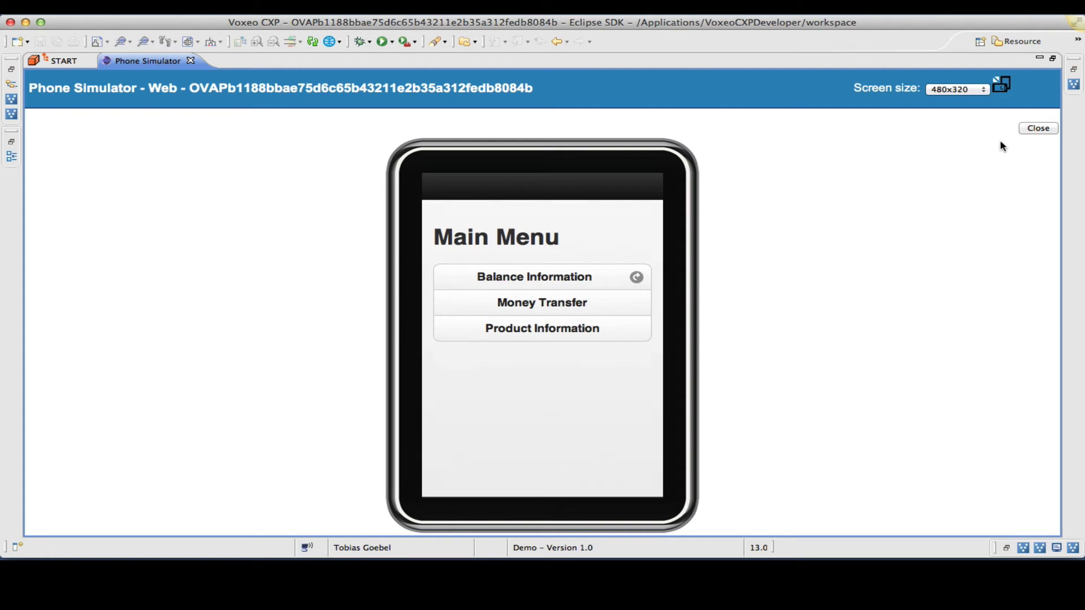
Close the web phone simulator and launch the iOS Simulator from the Dock
{"action": "left_click", "coordinate": [1036, 128]}
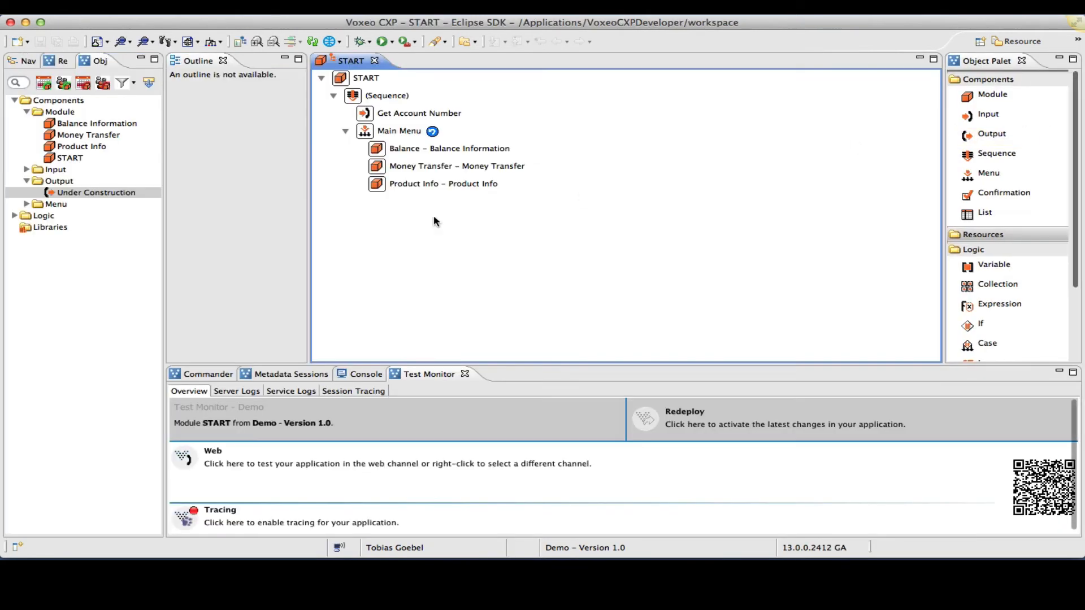
{"action": "mouse_move", "coordinate": [443, 219]}
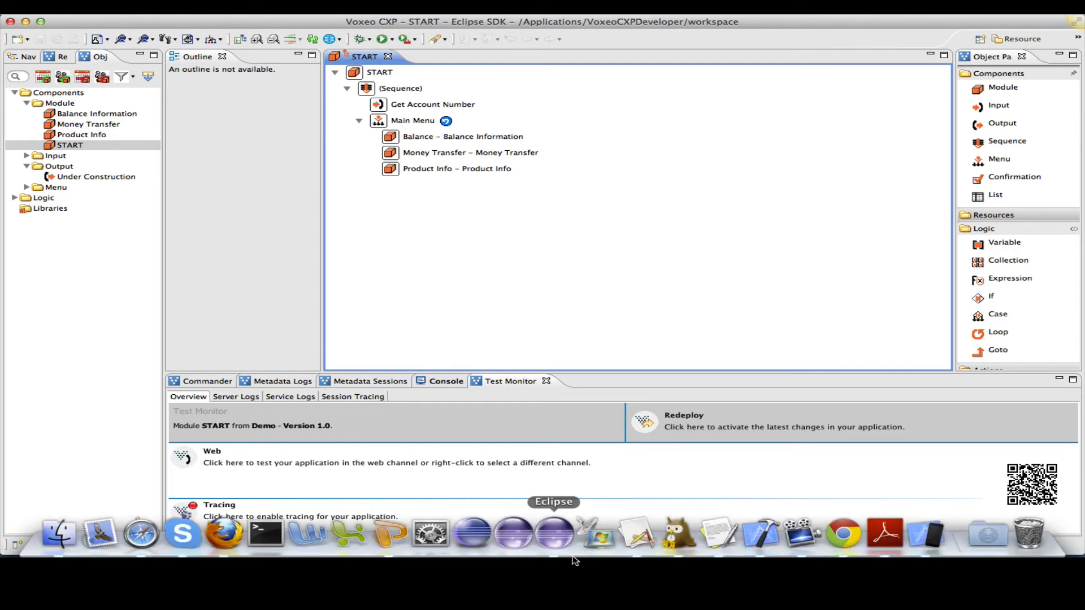
{"action": "left_click", "coordinate": [926, 532]}
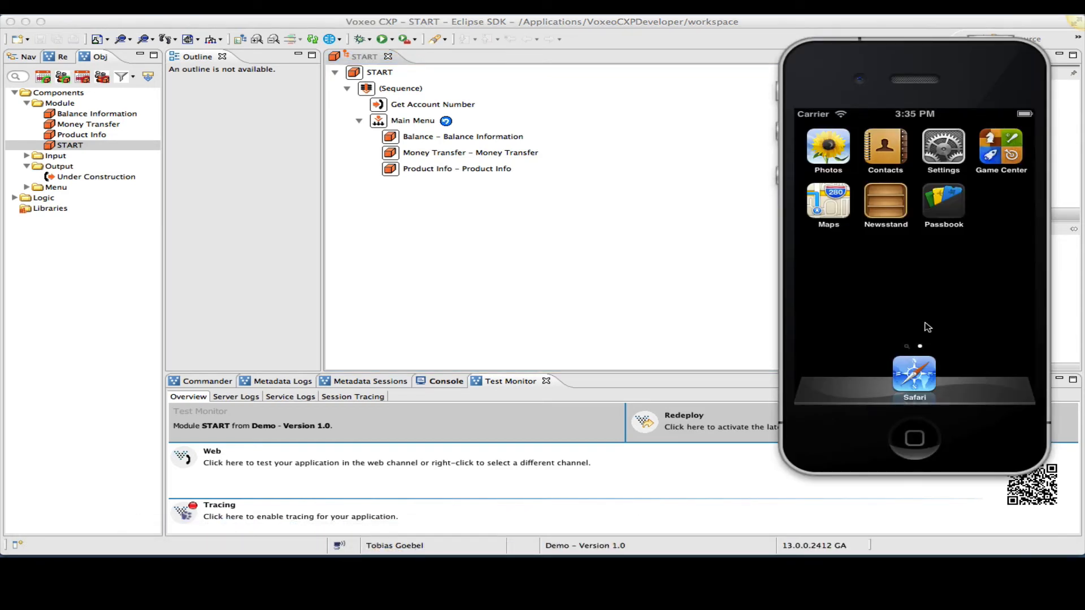
{"action": "mouse_move", "coordinate": [939, 319]}
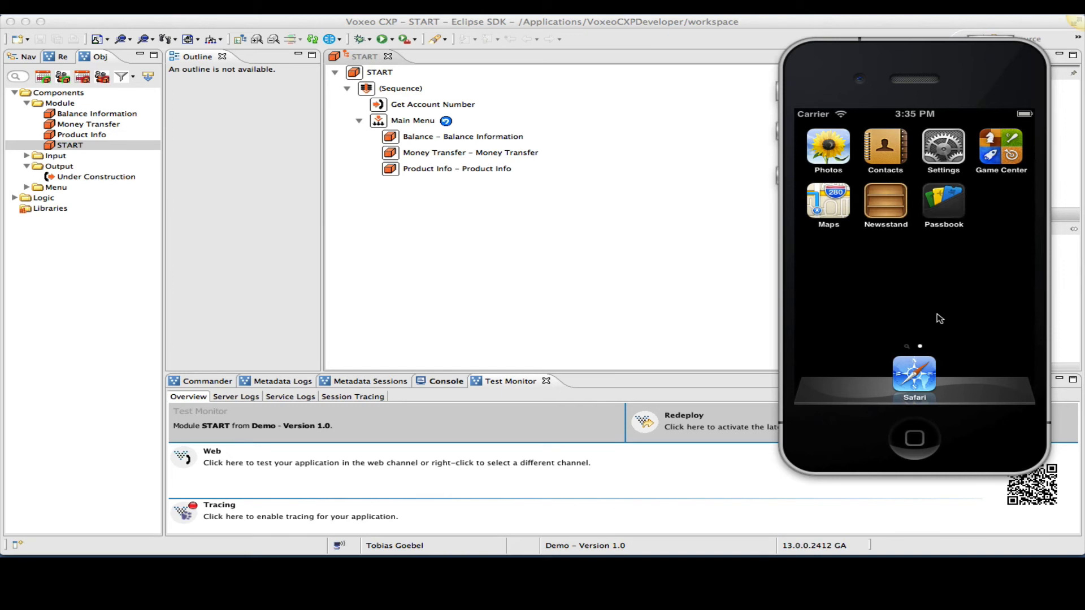
{"action": "mouse_move", "coordinate": [931, 272]}
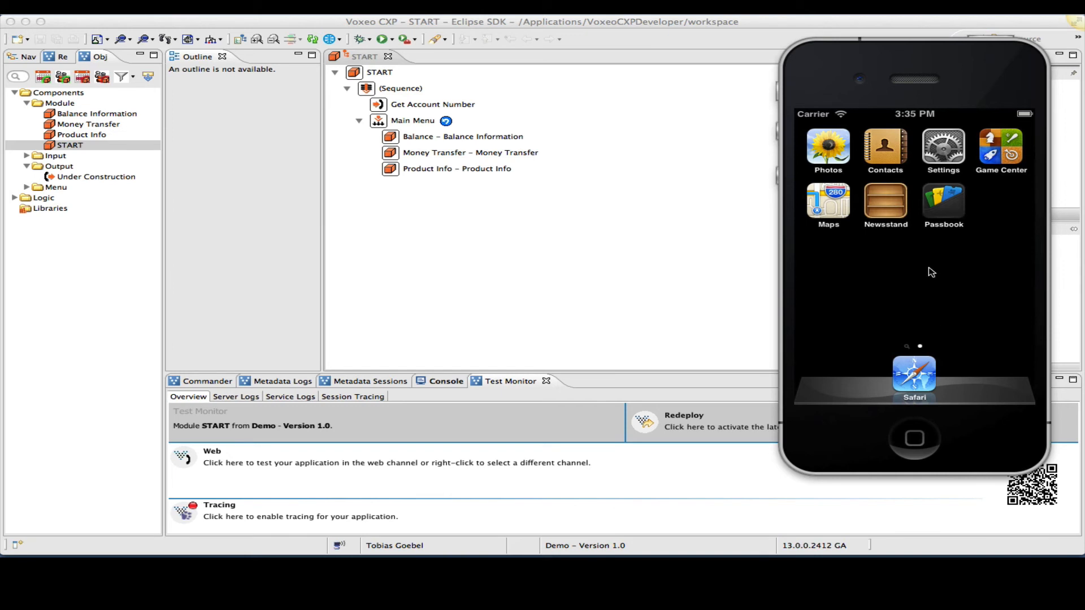
Load the Demo app's web address in Safari to reach its Welcome page
{"action": "left_click", "coordinate": [914, 376]}
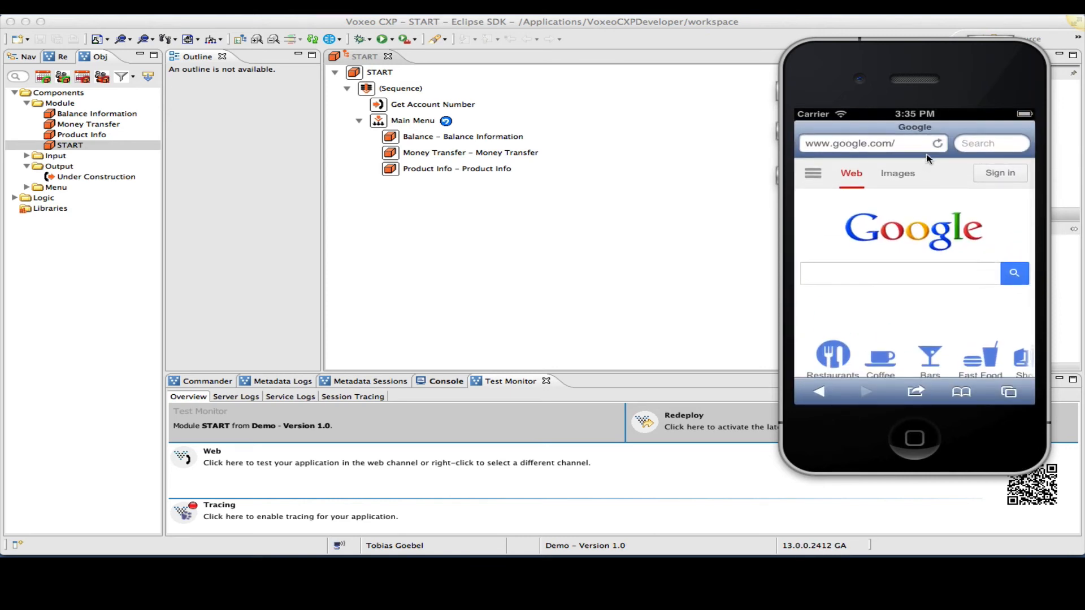
{"action": "left_click", "coordinate": [868, 144]}
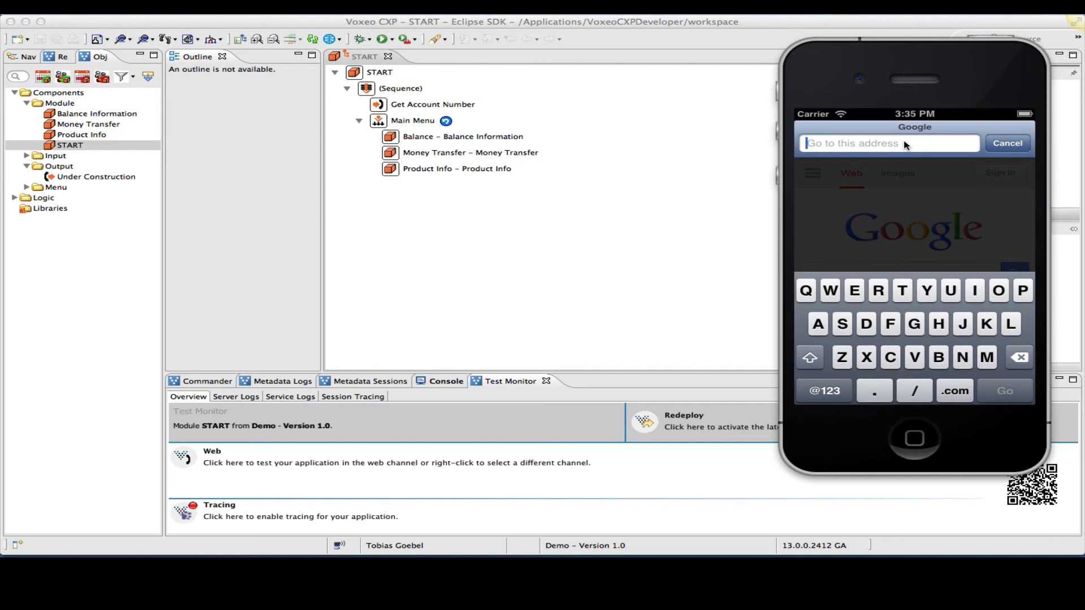
{"action": "mouse_move", "coordinate": [839, 171]}
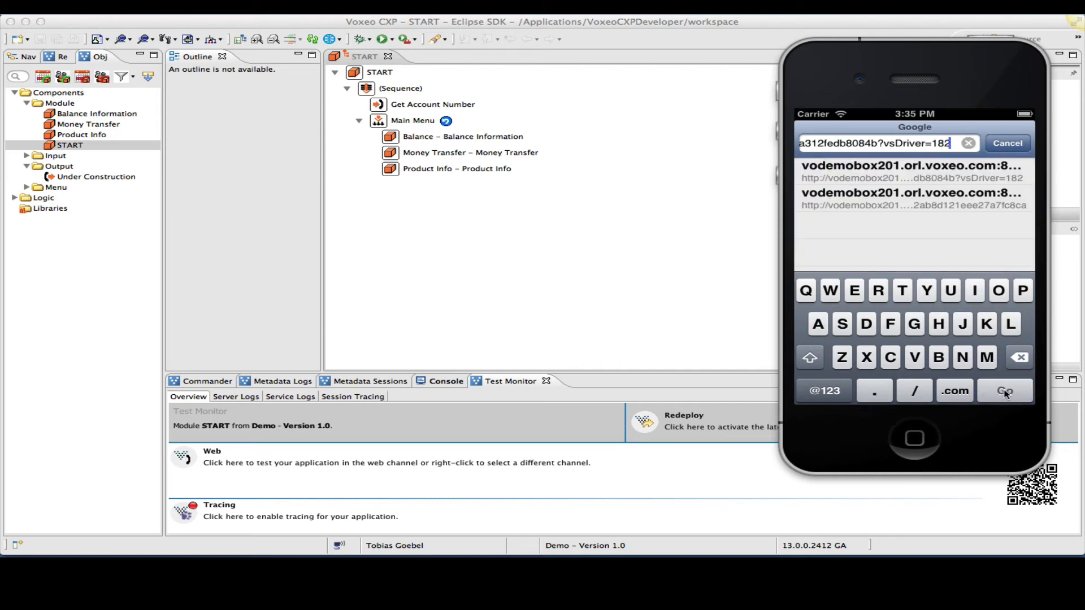
{"action": "left_click", "coordinate": [1005, 390]}
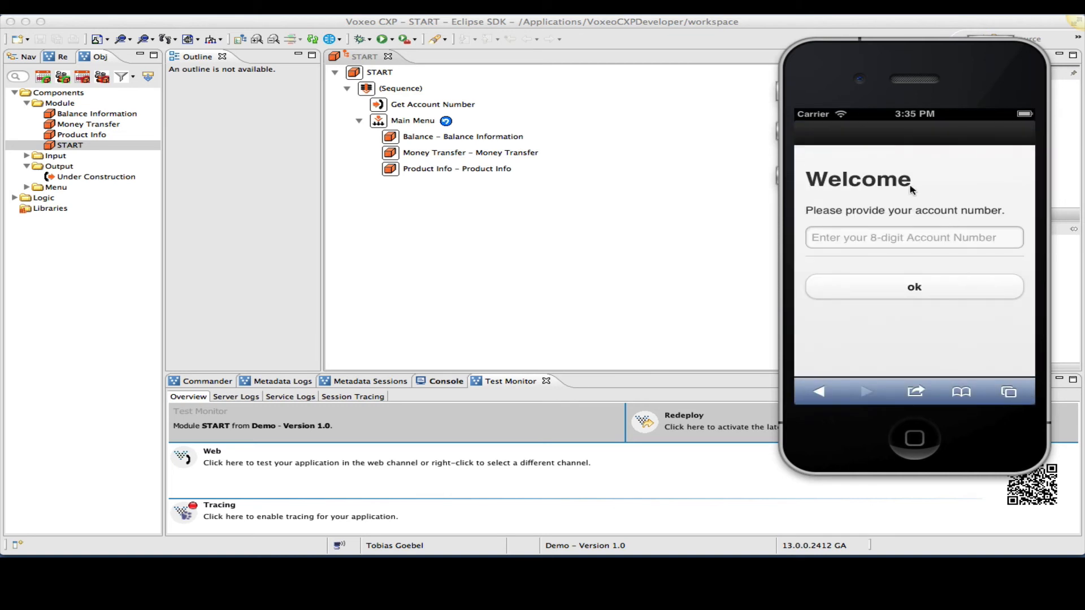
{"action": "mouse_move", "coordinate": [946, 216]}
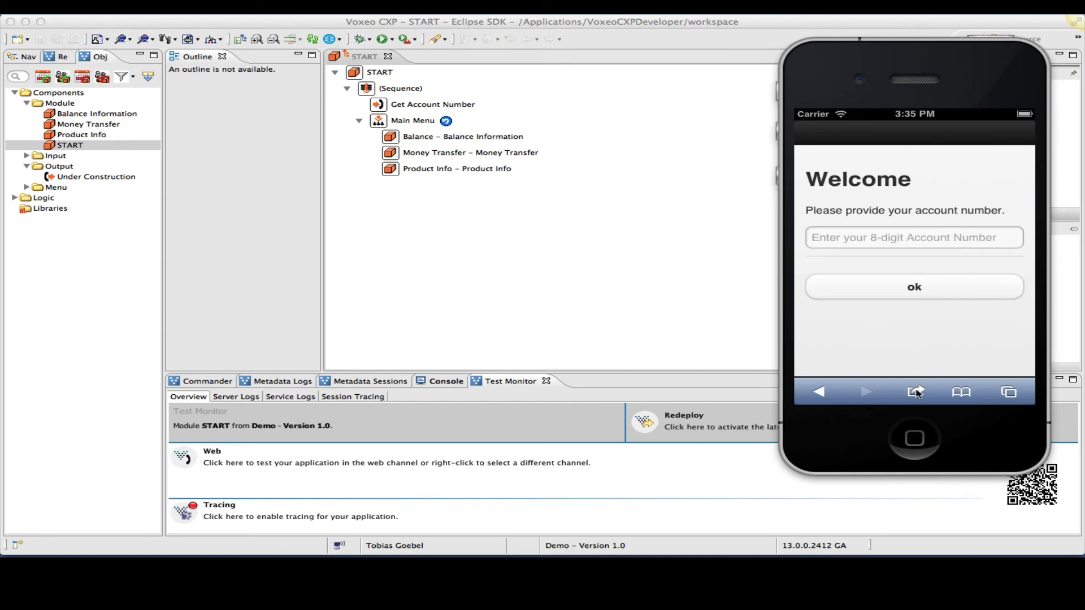
Add the Welcome page to the home screen as Voxeo and launch it from the icon
{"action": "left_click", "coordinate": [914, 392]}
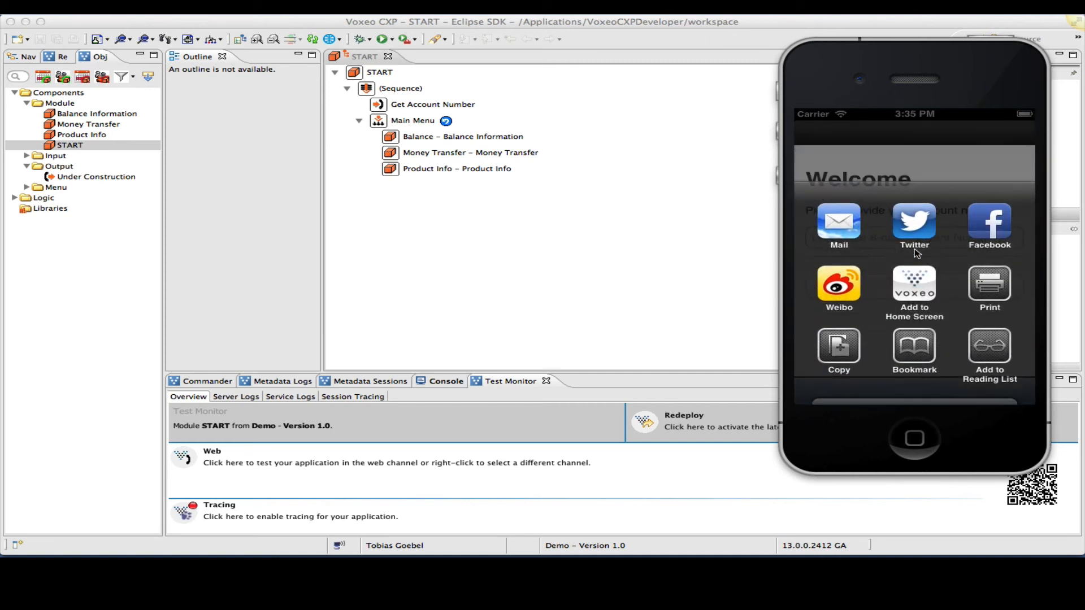
{"action": "left_click", "coordinate": [915, 283]}
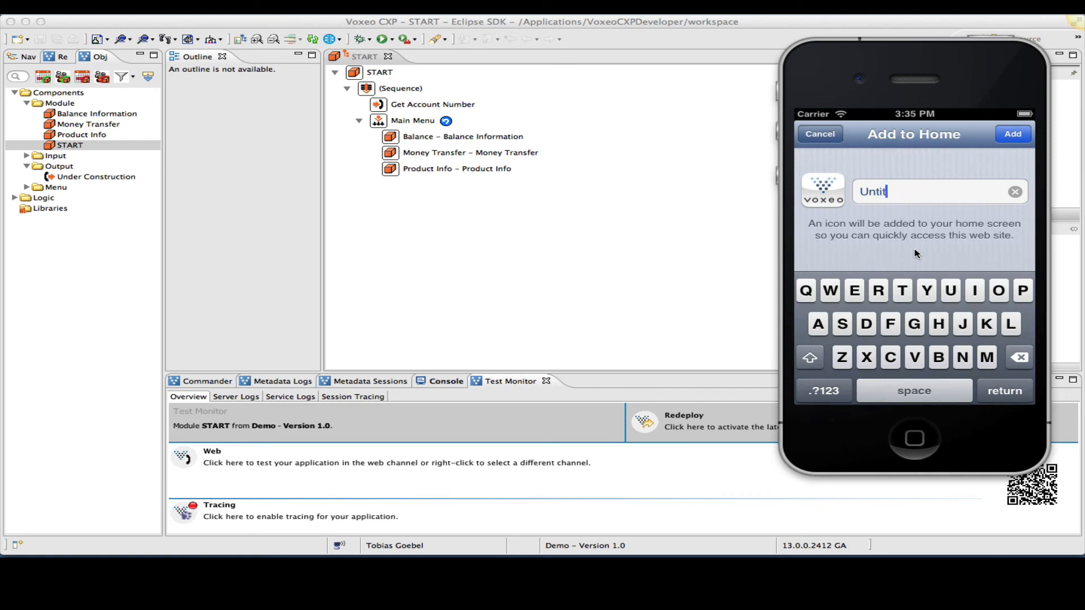
{"action": "type", "text": "Voxeo"}
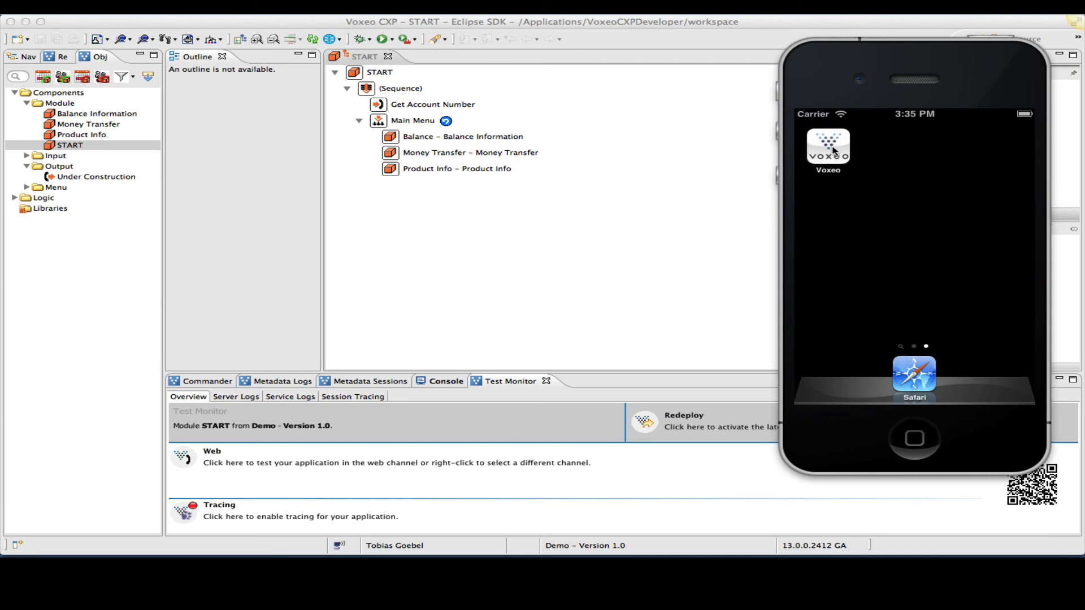
{"action": "left_click", "coordinate": [827, 146]}
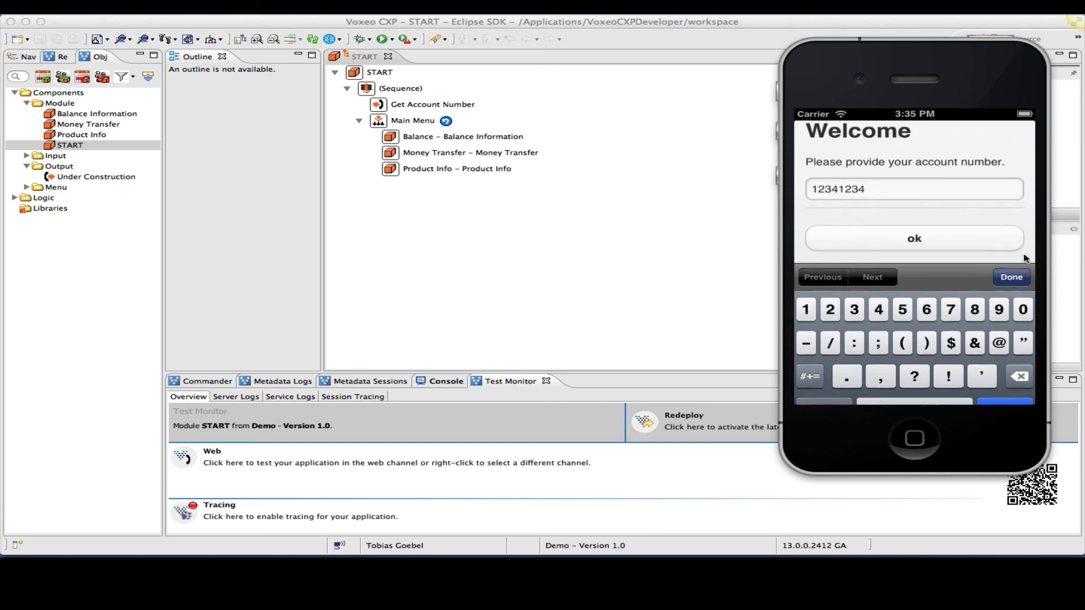
Submit account 12341234, try Balance Information and acknowledge the Under Construction notice
{"action": "left_click", "coordinate": [913, 239]}
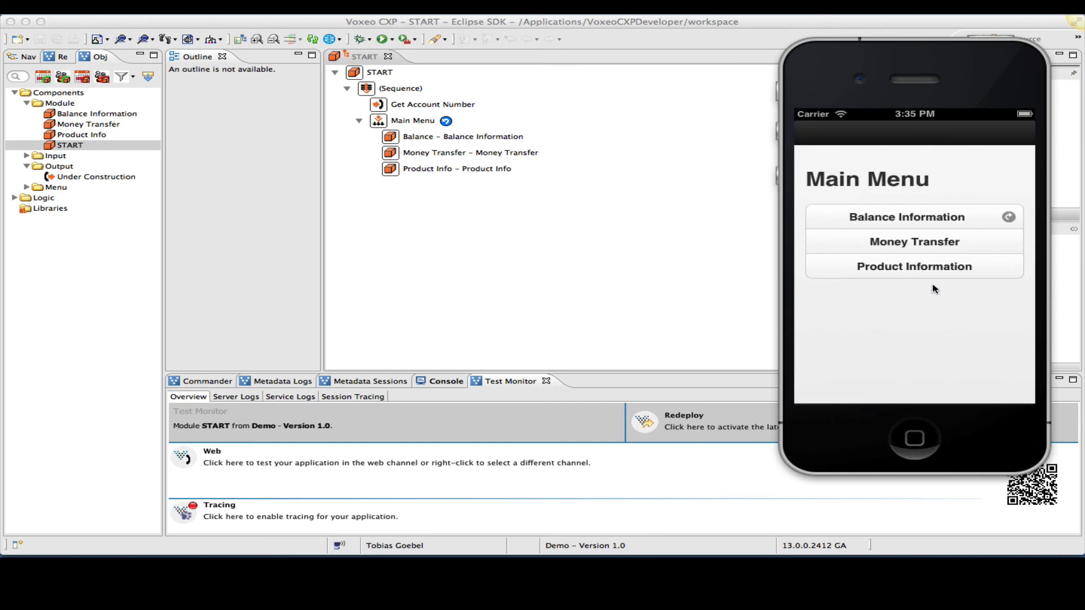
{"action": "left_click", "coordinate": [906, 217]}
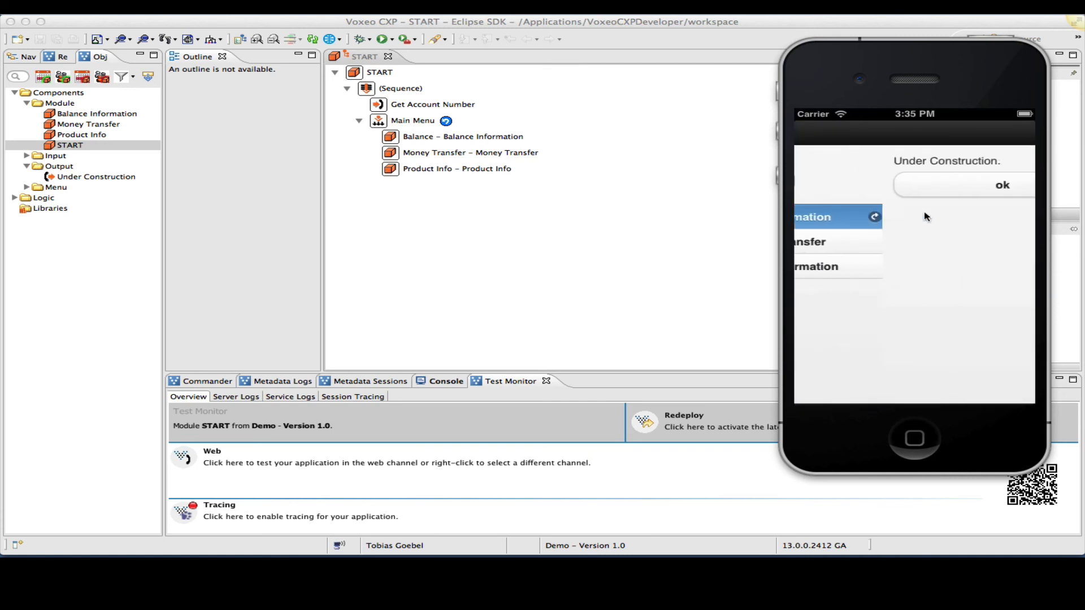
{"action": "left_click", "coordinate": [1001, 184]}
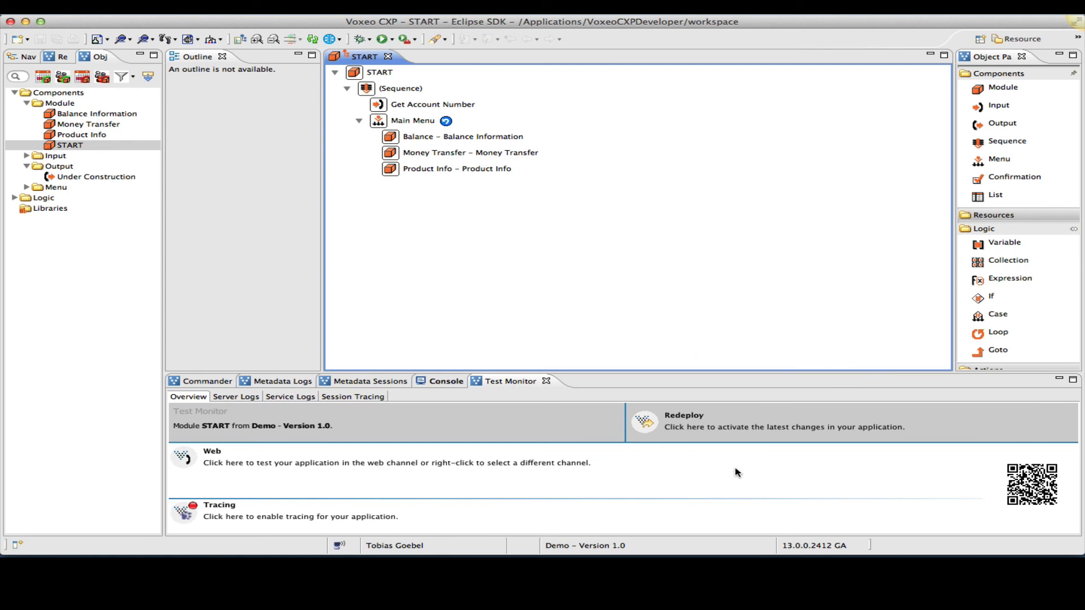
{"action": "mouse_move", "coordinate": [1049, 521]}
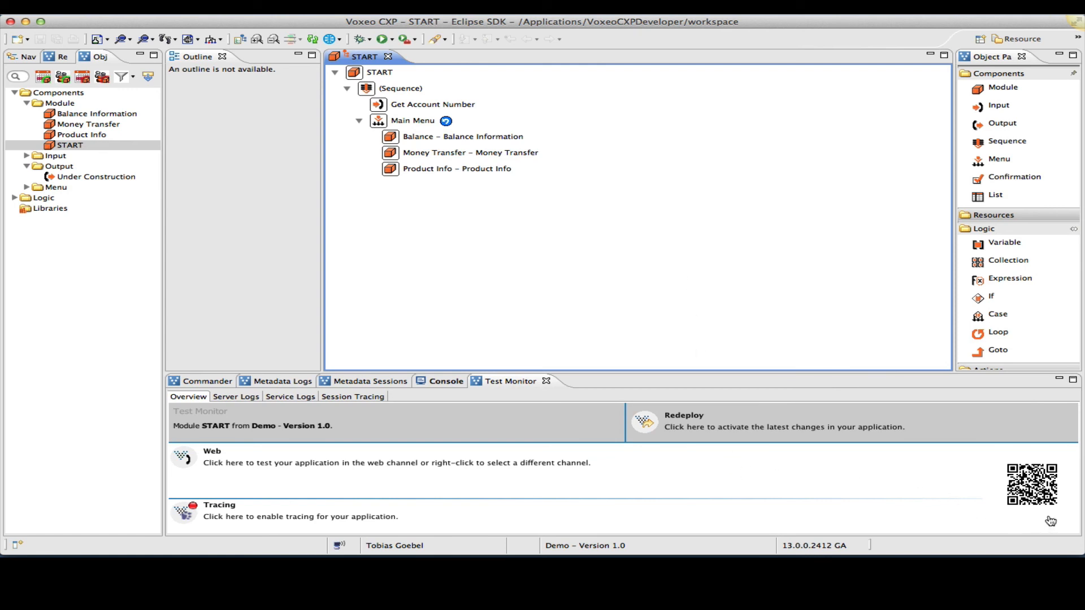
{"action": "mouse_move", "coordinate": [954, 482]}
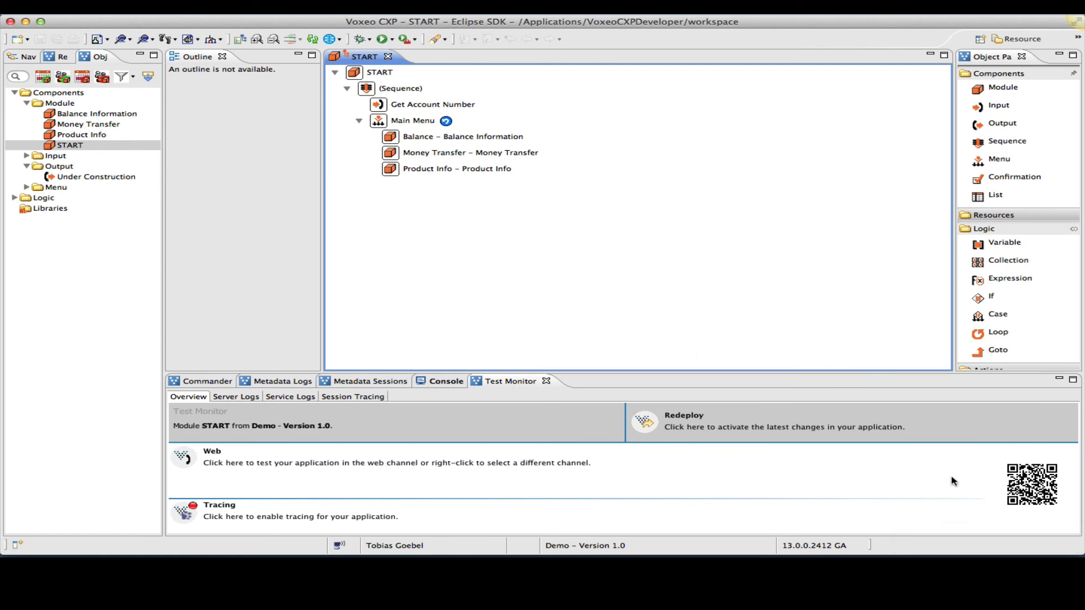